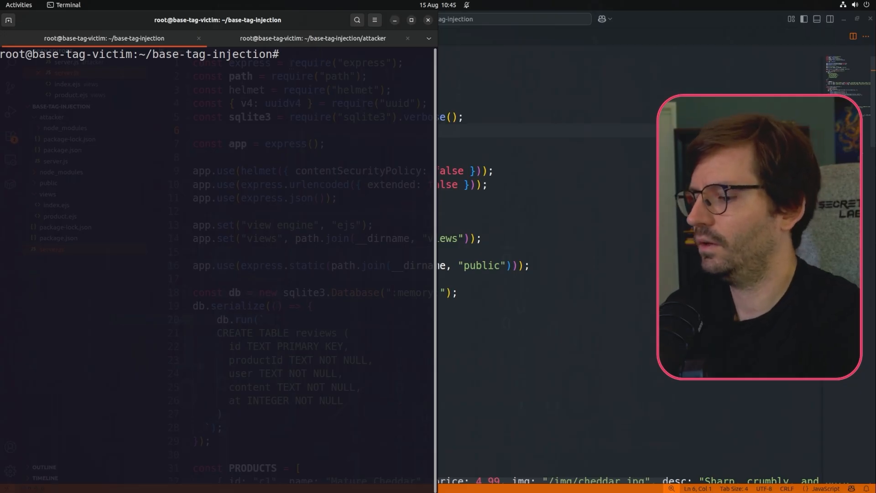
Step: Start the shop server with npm start and launch Burp Suite Professional from Activities
text(npm sta)
text(burp)
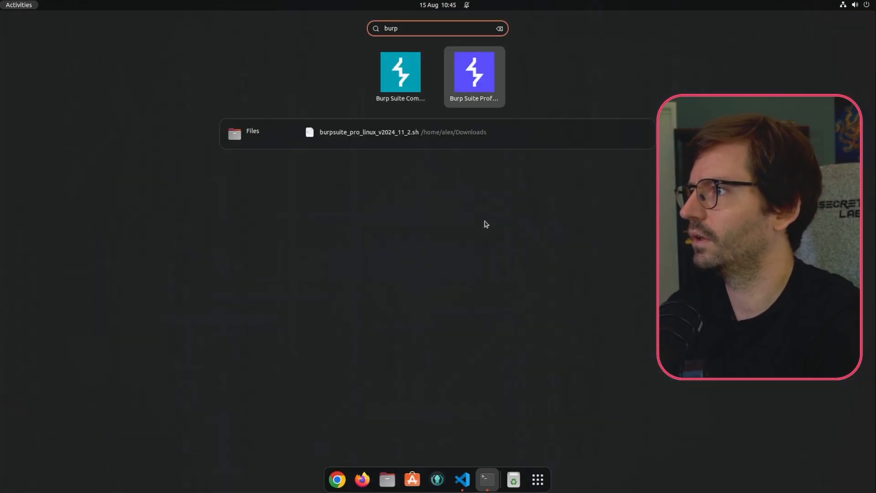
click(474, 72)
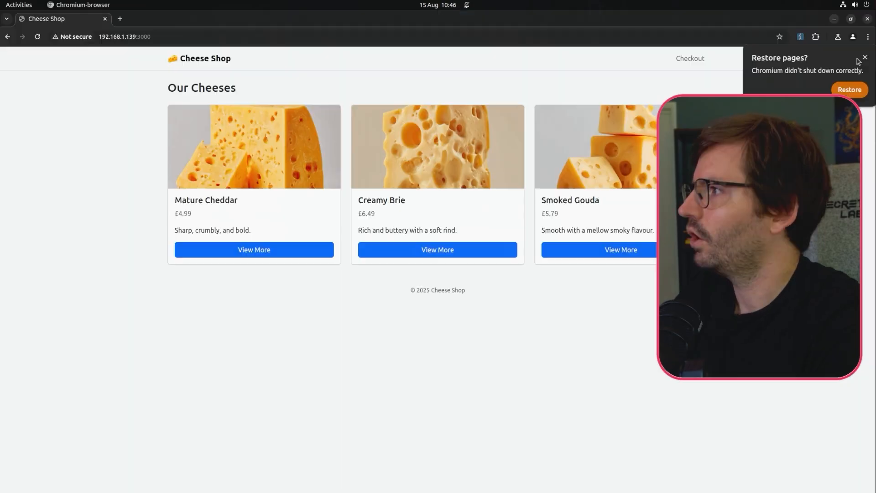
Step: Dismiss the restore prompt, open Mature Cheddar and begin a review reading test
click(864, 58)
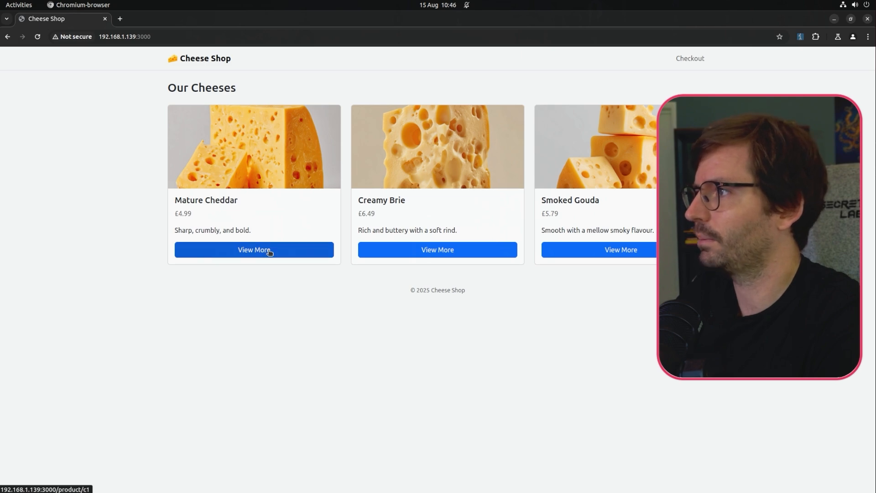
click(254, 250)
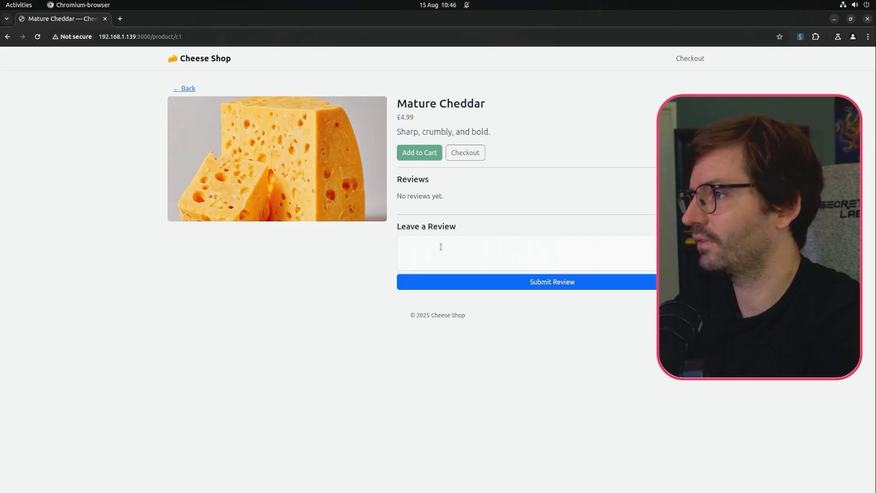
click(552, 282)
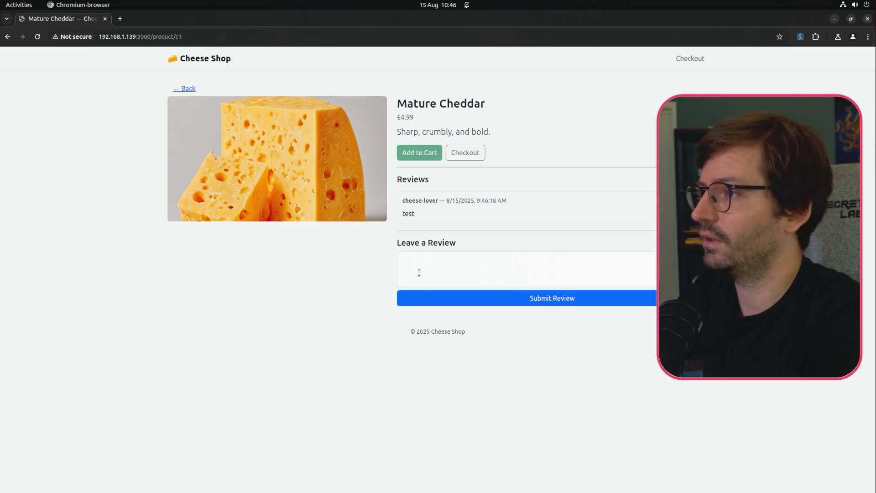
mouse_move(282, 250)
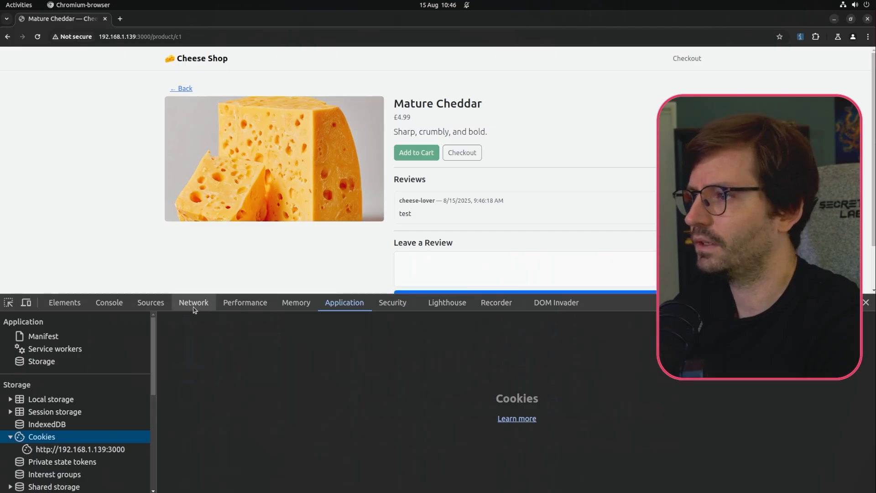
Step: Reload the product page under the Network log and read the bootstrap.min.css request URL
click(193, 302)
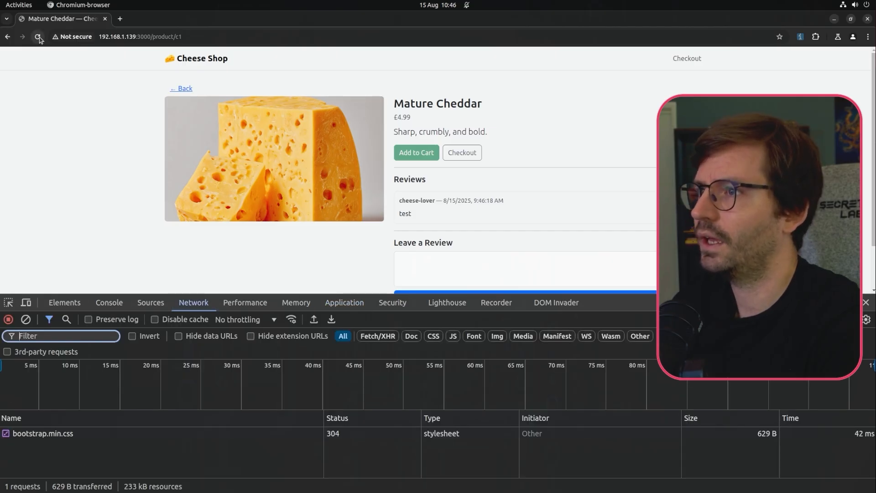
click(37, 36)
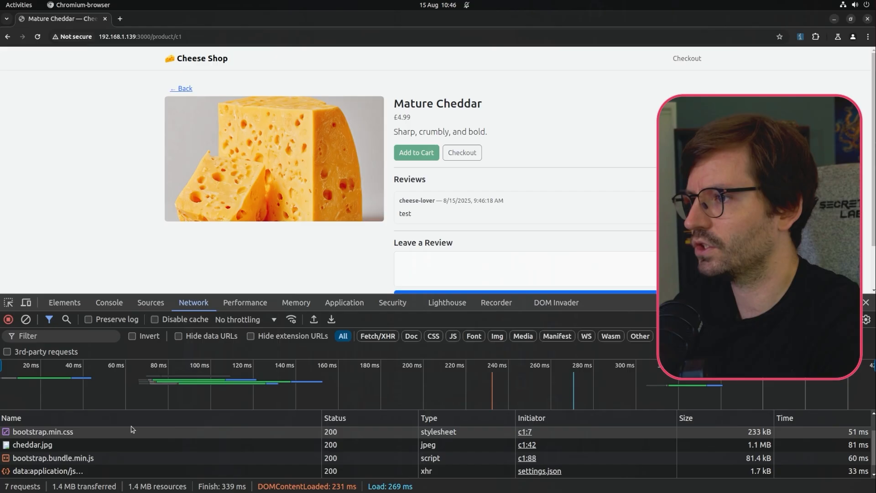
mouse_move(86, 435)
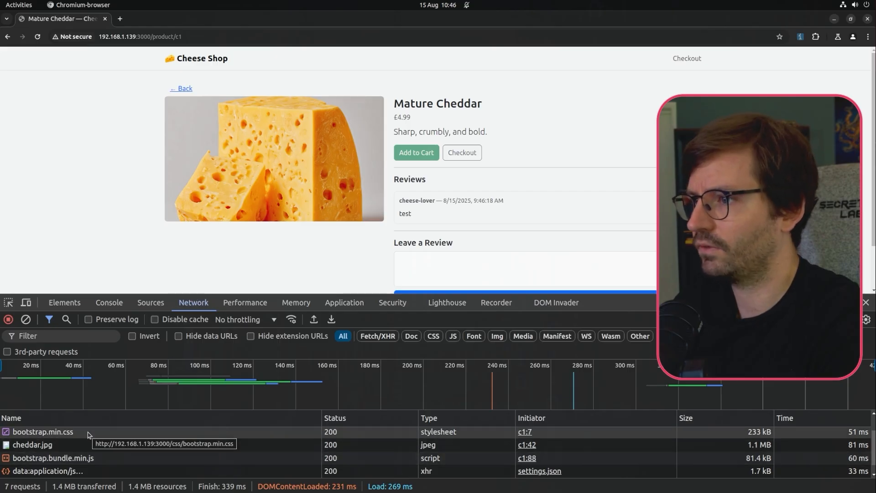
click(42, 432)
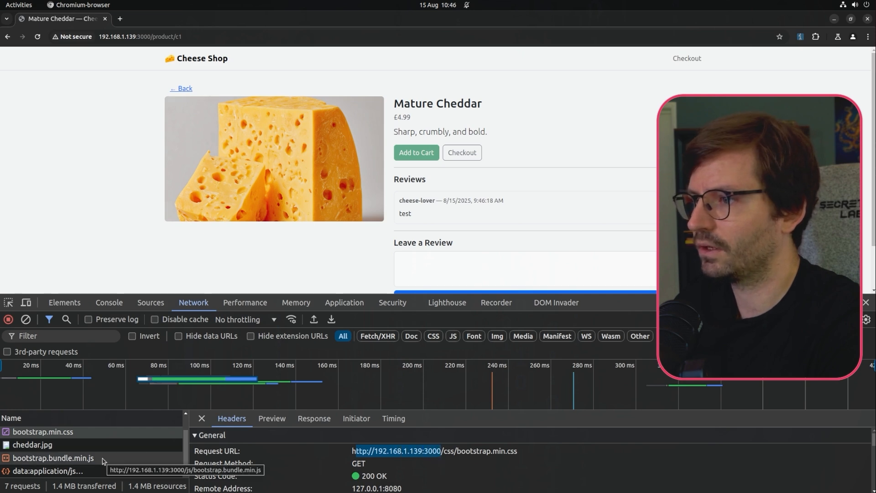
Step: Read the full request URLs of bootstrap.bundle.min.js and cheddar.jpg in their Headers
click(53, 457)
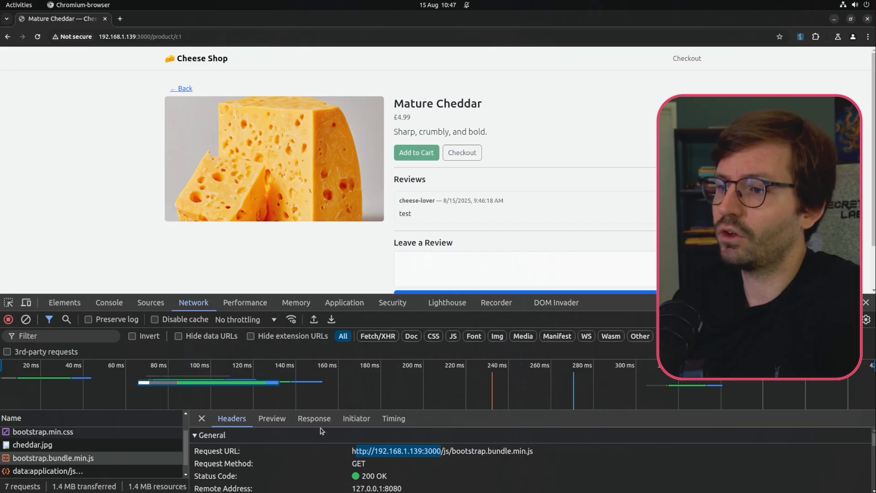
click(53, 457)
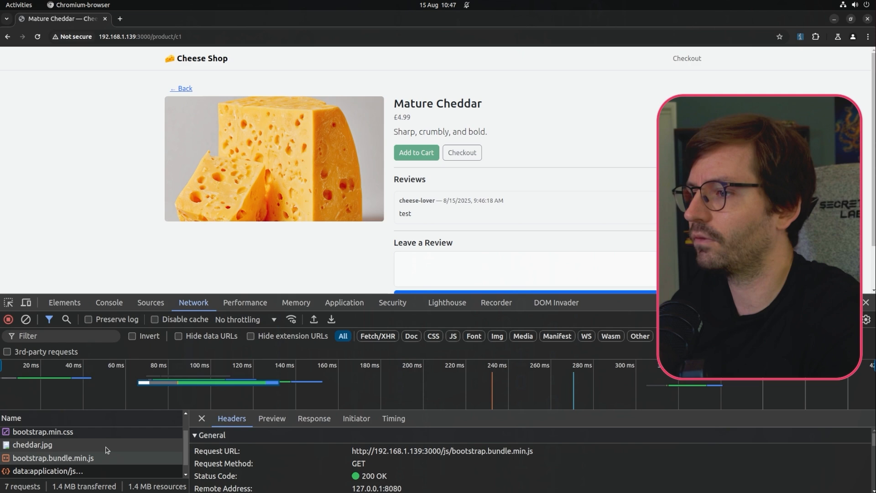
click(32, 444)
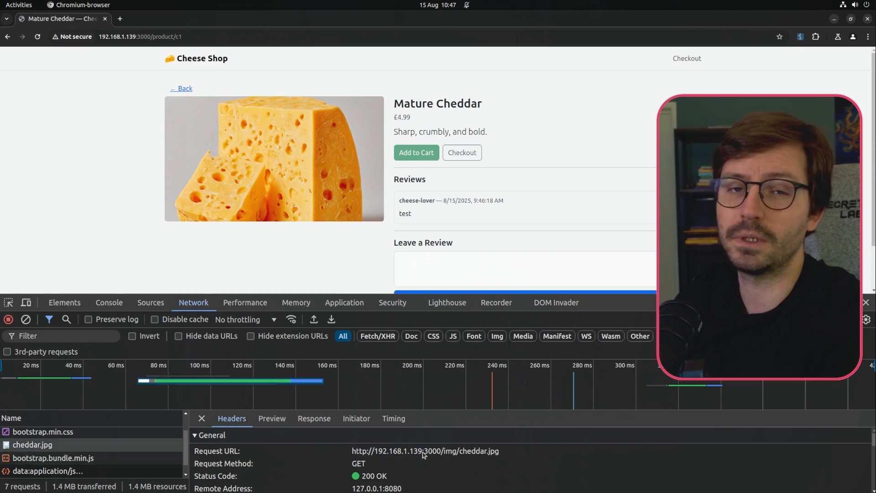
mouse_move(415, 417)
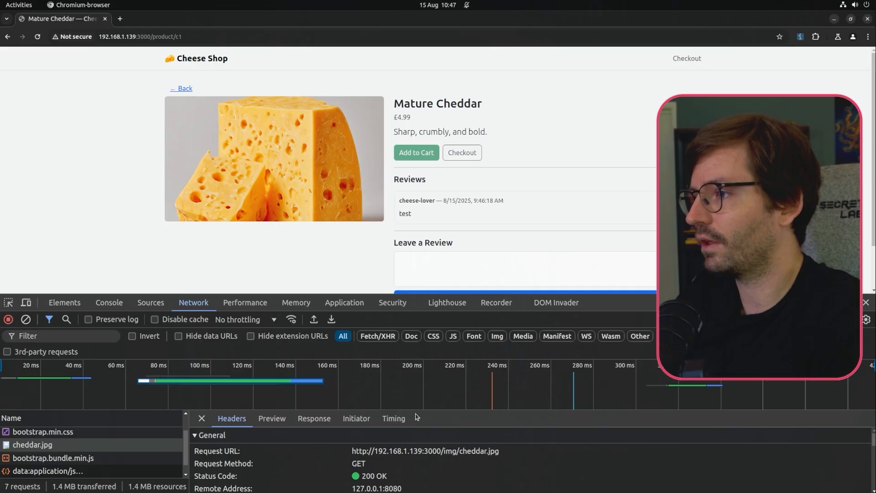
mouse_move(230, 455)
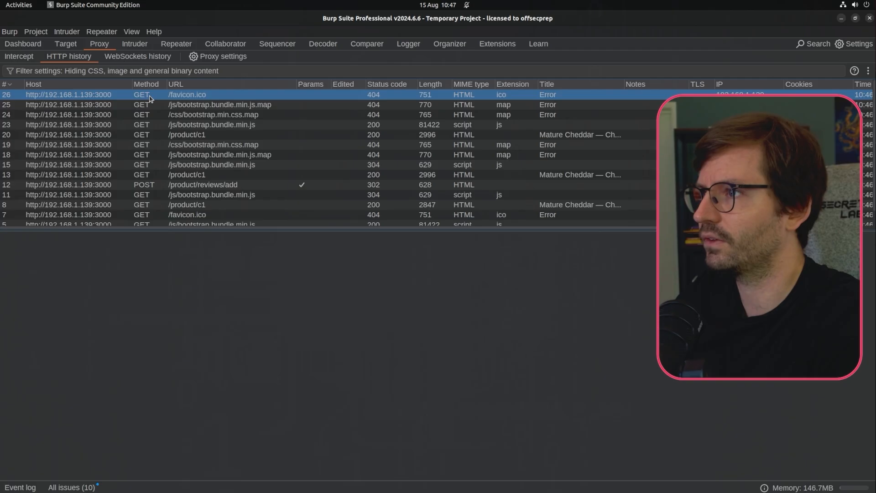
Step: Load the XSS simple payload list in Intruder, start the attack and view the Results table
click(203, 184)
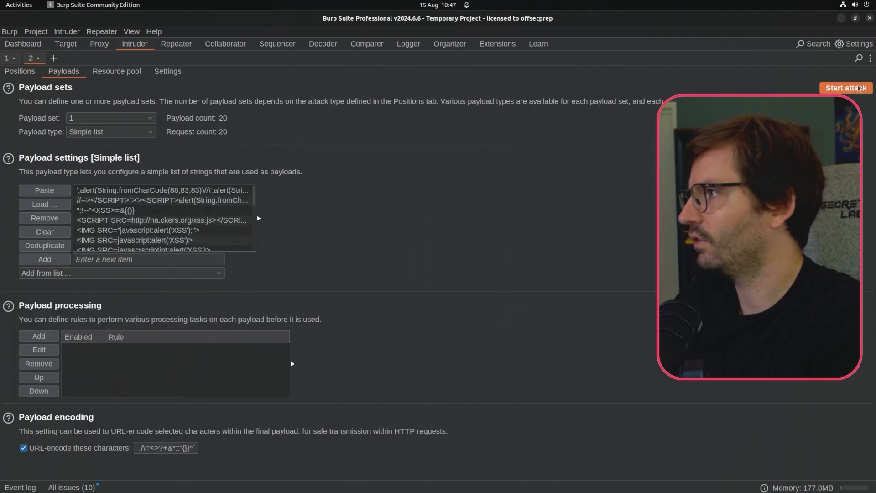
click(846, 88)
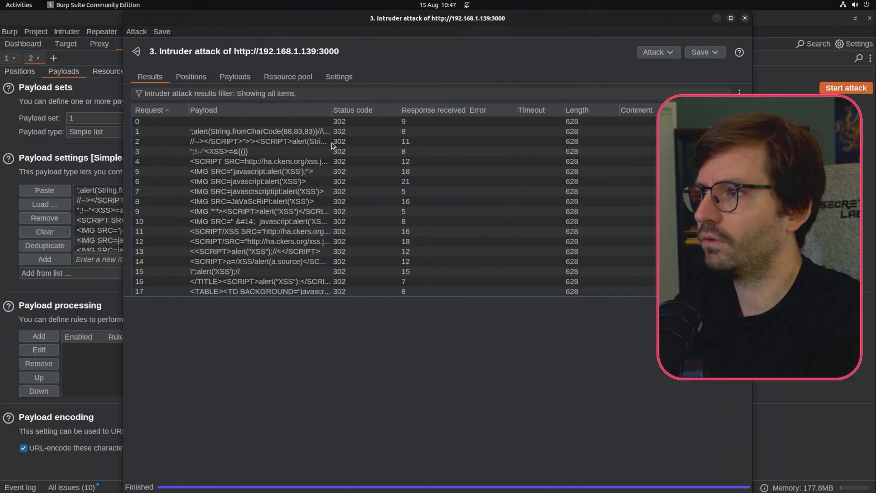
click(258, 221)
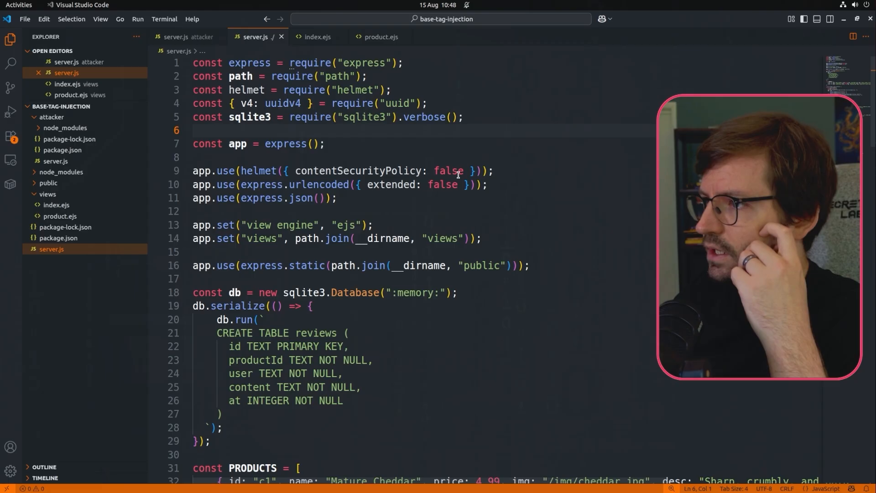
Step: Scroll server.js to the sanitise function and examine the script-stripping regex on line 41
scroll(down, 3)
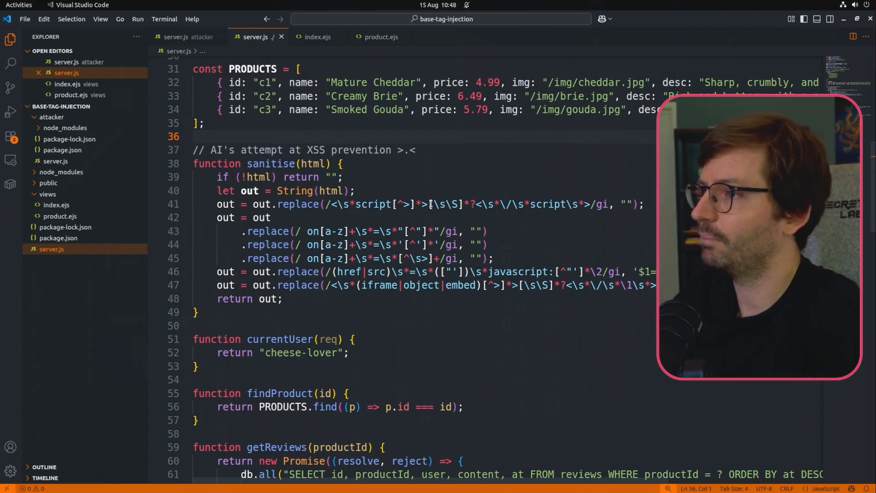
click(372, 203)
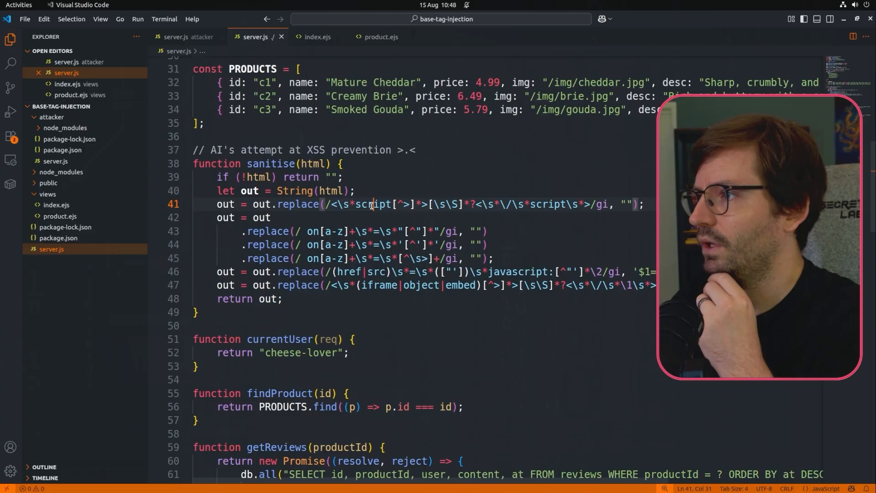
double_click(370, 204)
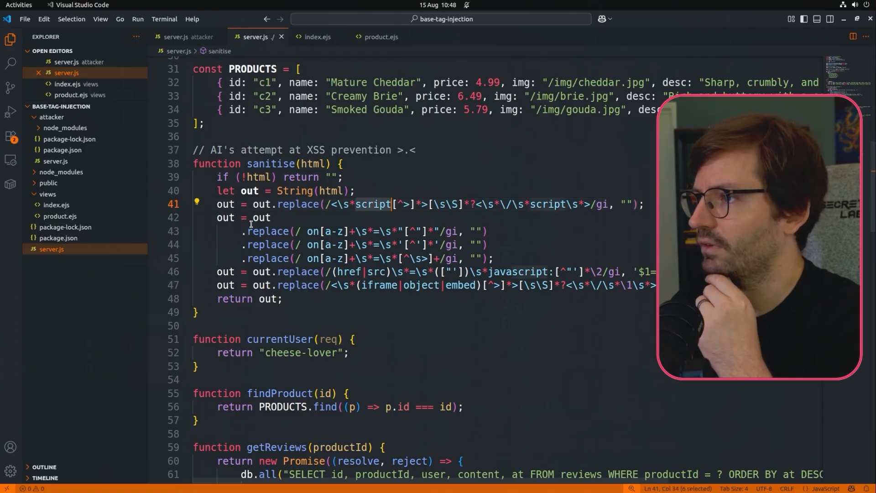
click(312, 231)
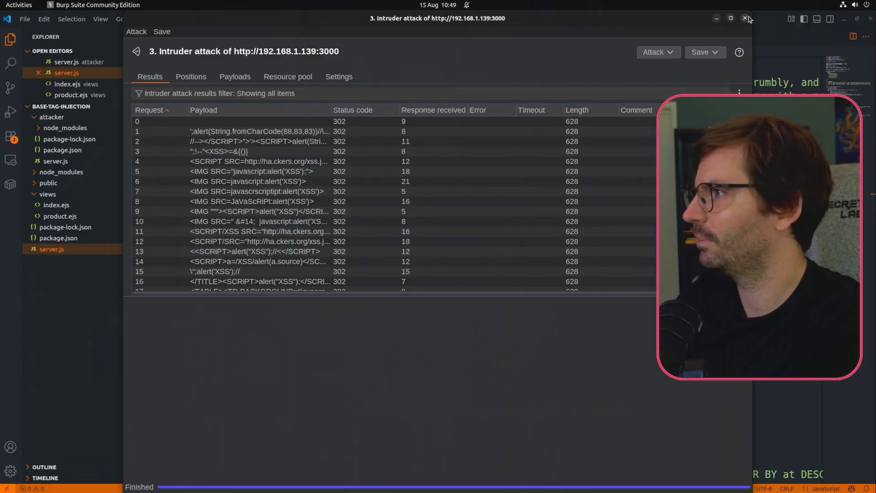
Step: Clear the payloads, load the SecLists XSS human-friendly wordlist and start the attack
key(alt+Tab)
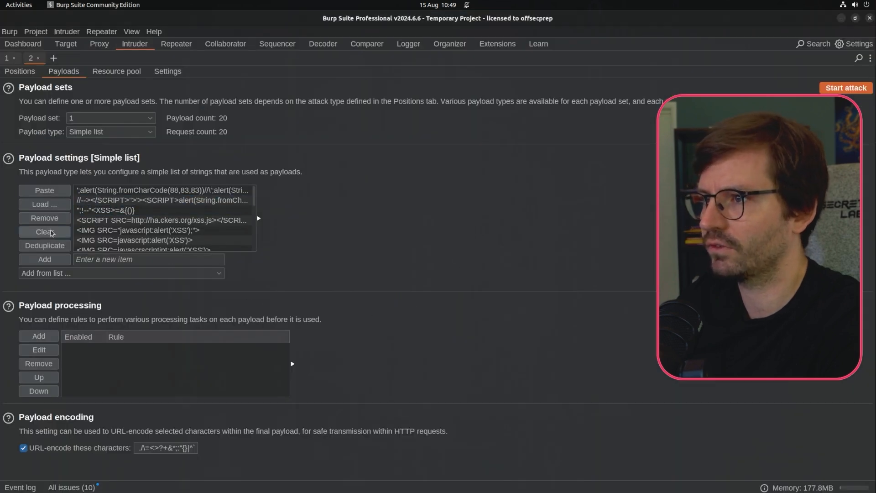
click(44, 231)
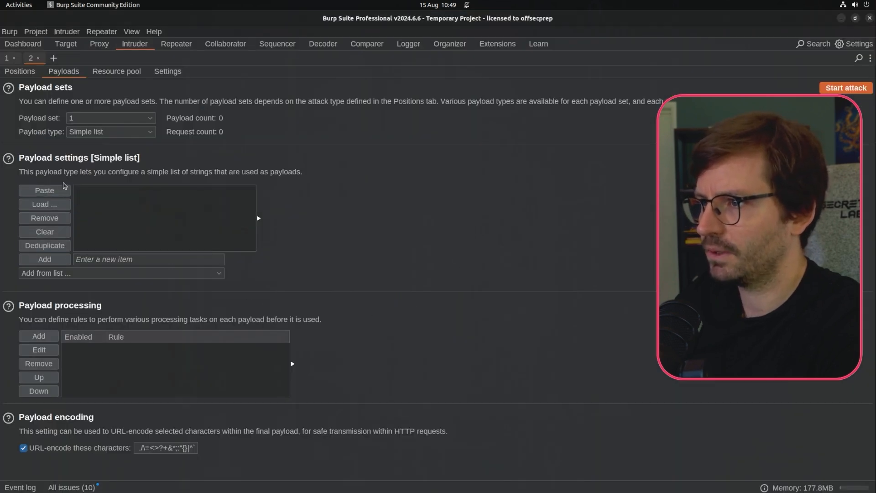
click(44, 203)
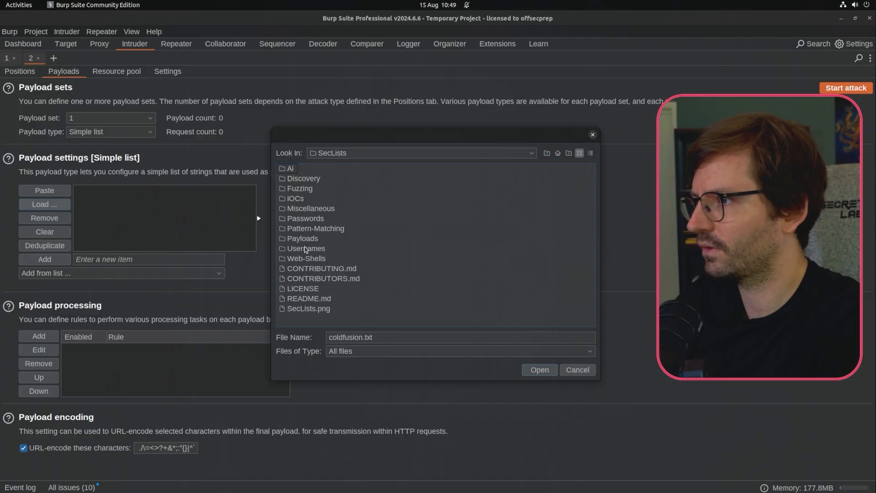
double_click(300, 188)
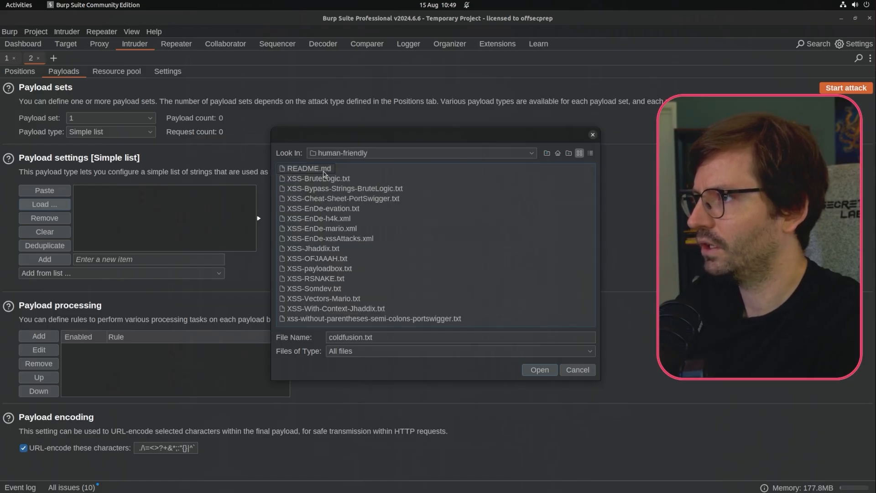
click(538, 370)
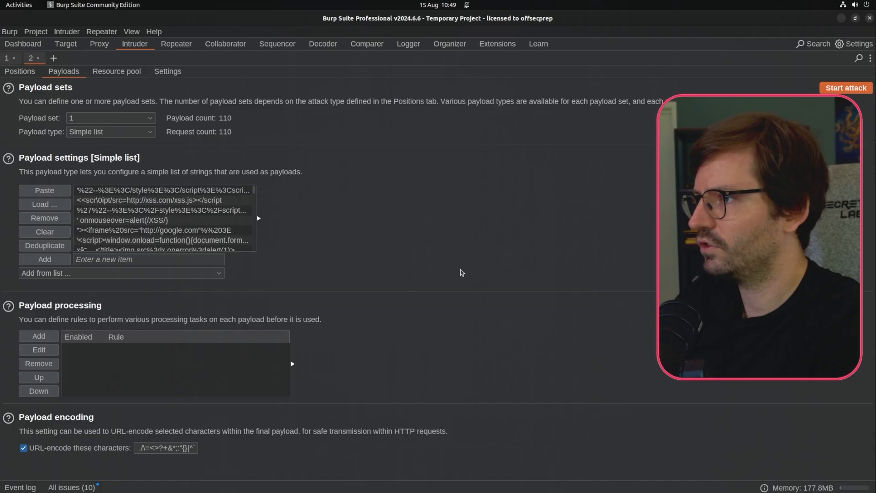
mouse_move(453, 313)
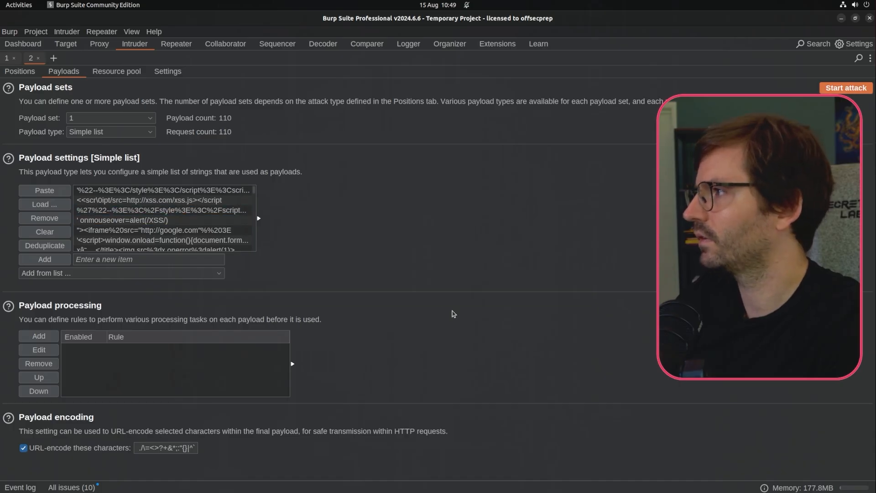
click(845, 88)
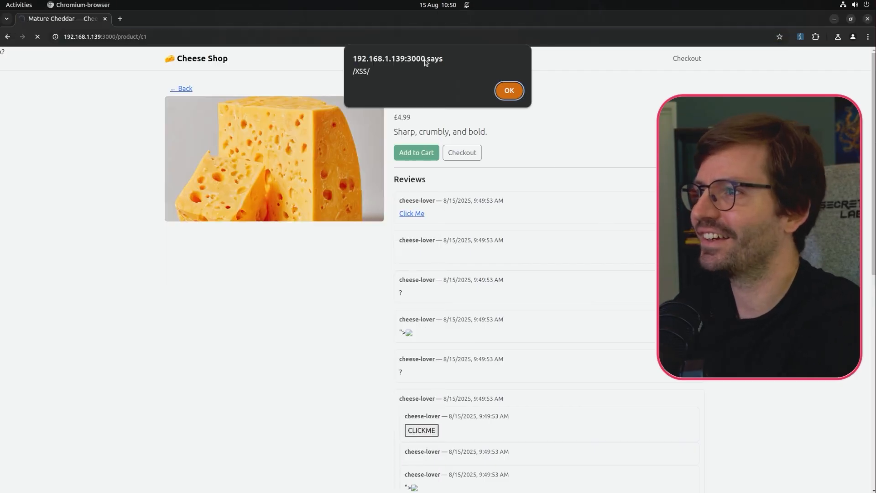
Step: Dismiss the injected /XSS/ alert on the Mature Cheddar page
click(508, 91)
text(test)
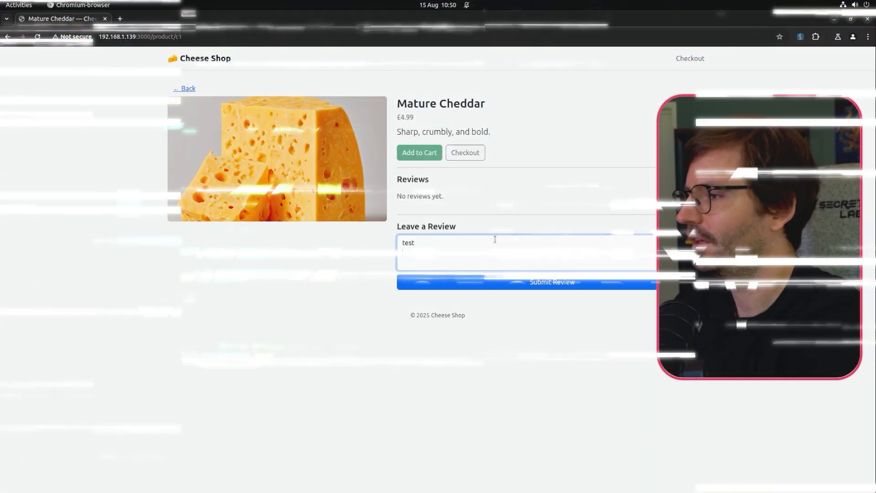
Step: Post the test review and draft a new review reading <base href="">
click(551, 282)
text(<)
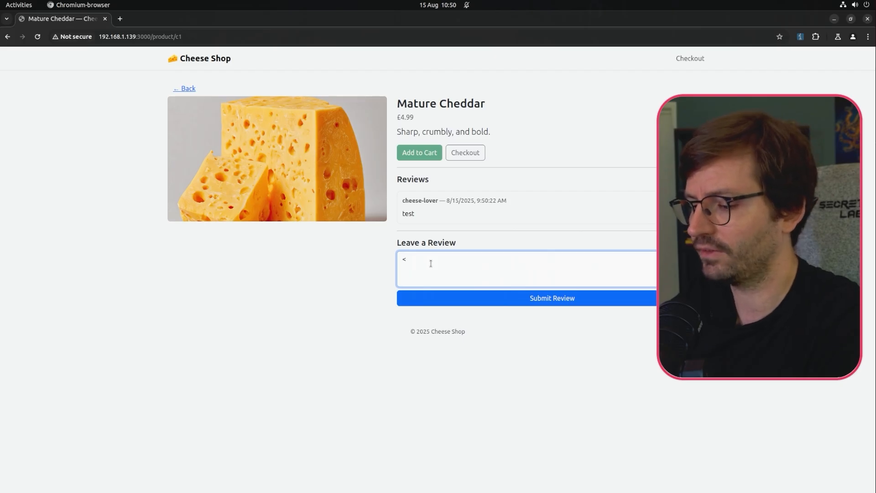
text(base h)
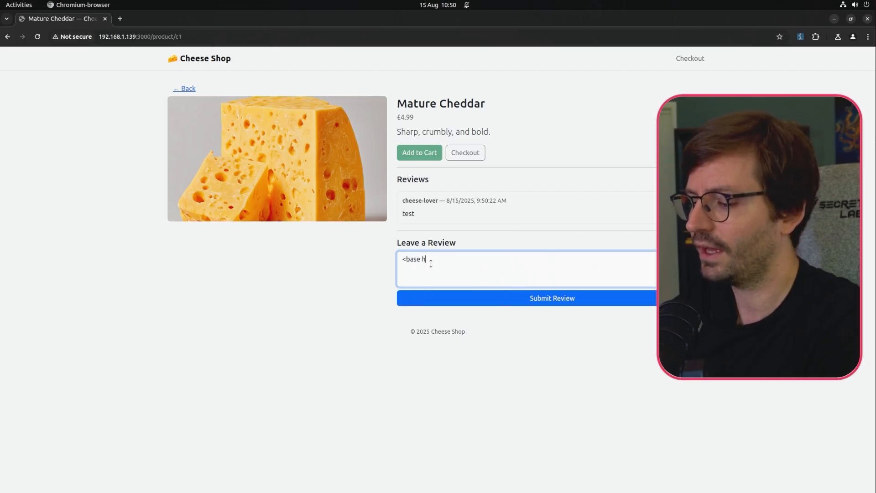
text(ref=)
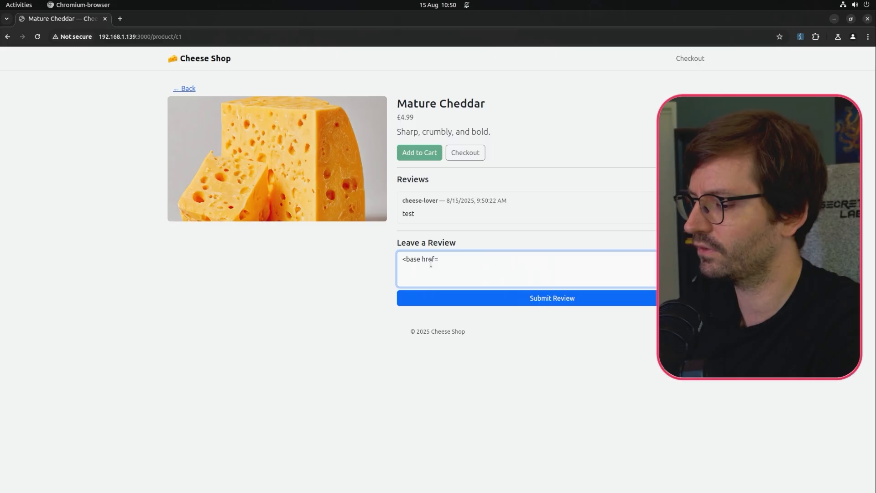
text("">)
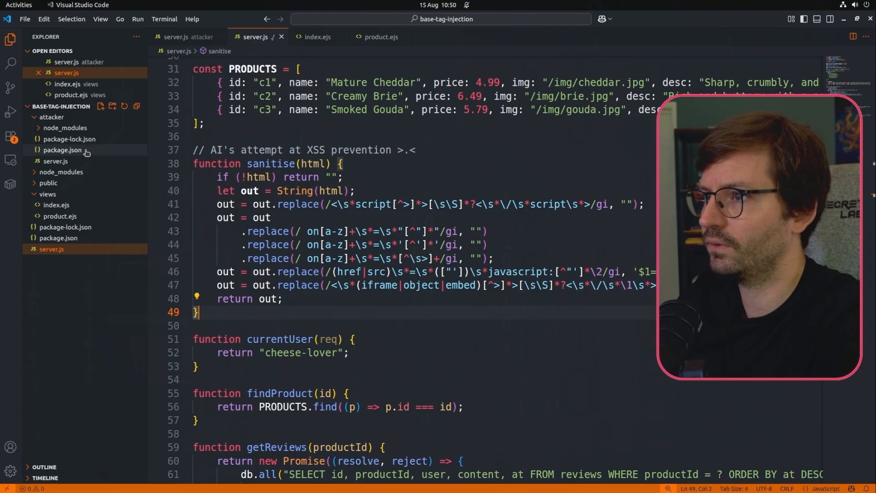
Step: Review attacker/server.js's fake bootstrap routes and the badge script setting 'Uh oh...'
click(187, 37)
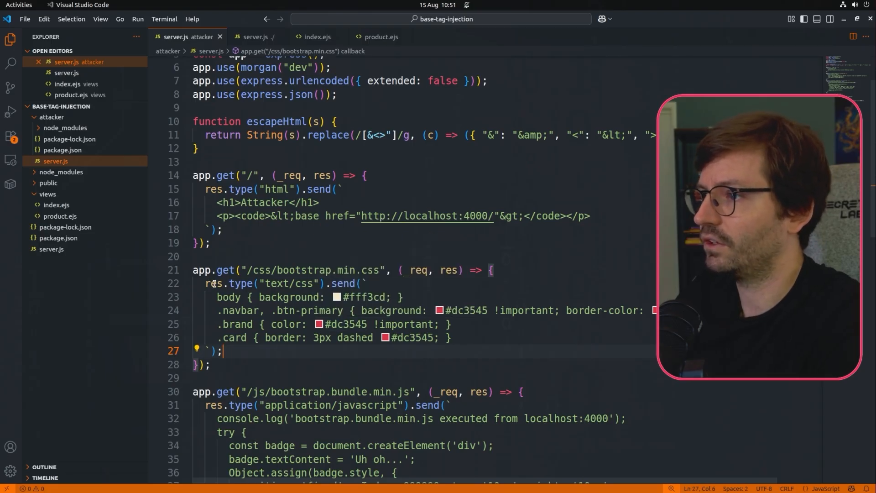
click(282, 283)
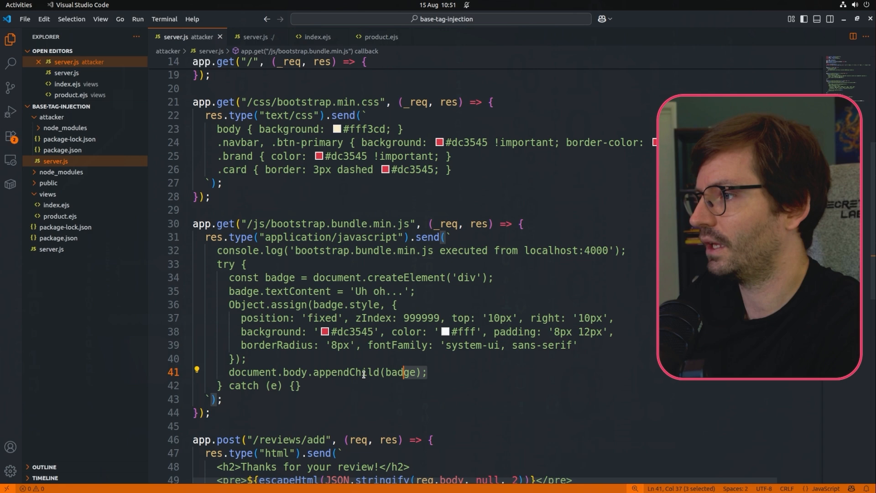
double_click(281, 277)
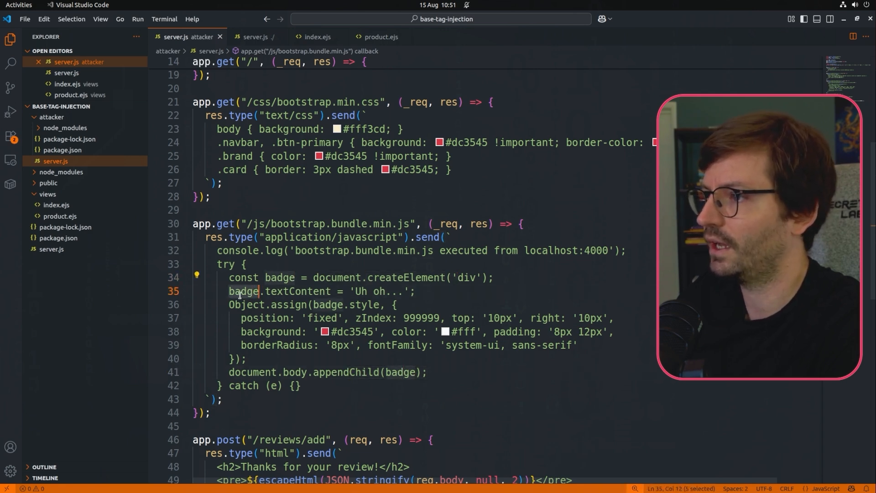
click(403, 345)
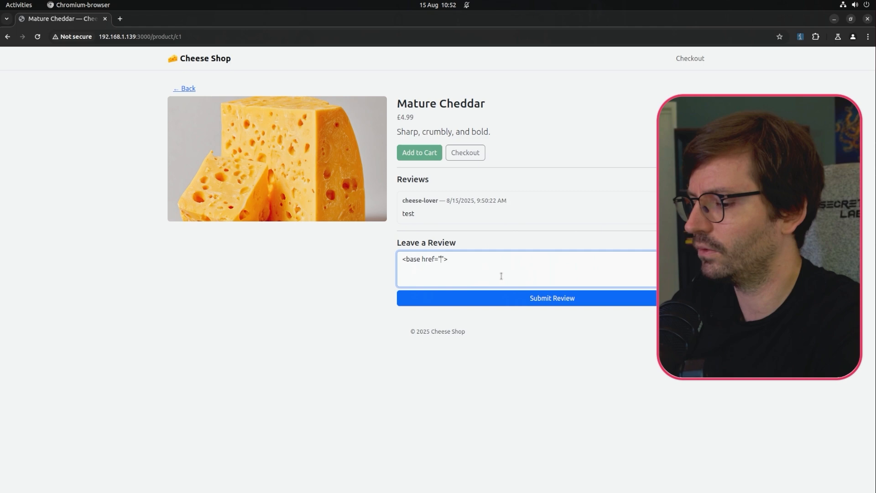
text(http://)
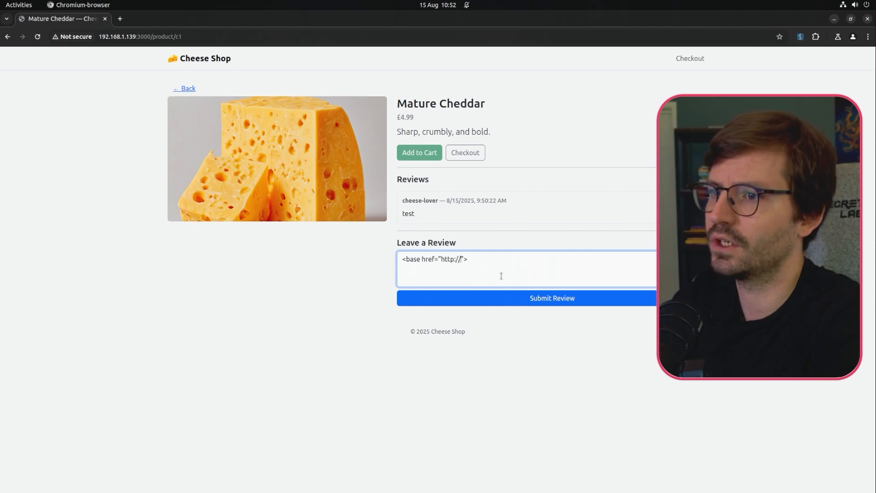
text(localhost:4000)
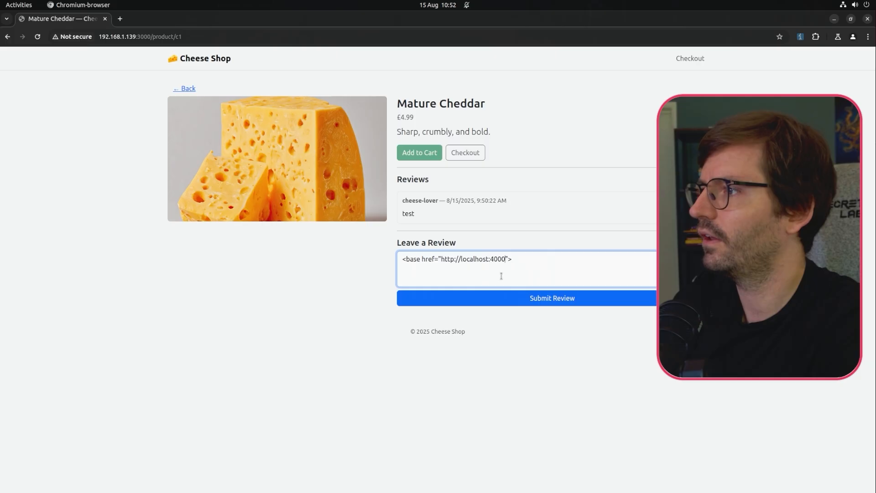
text(/)
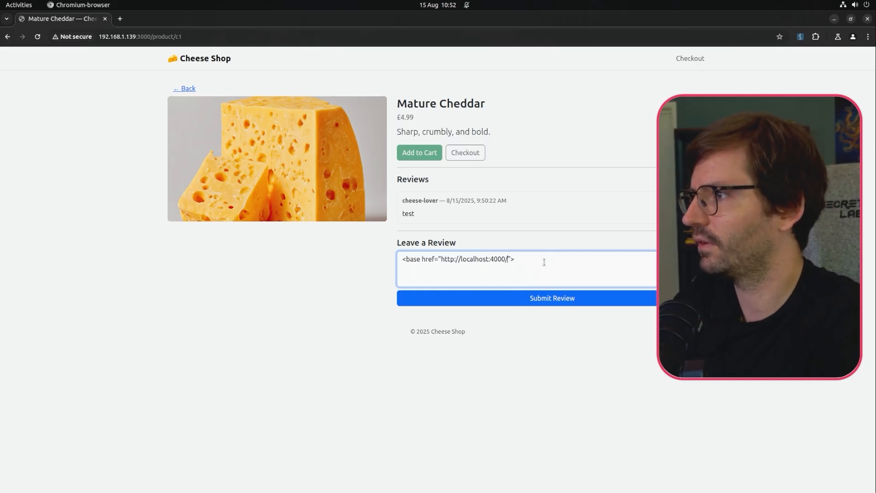
mouse_move(535, 308)
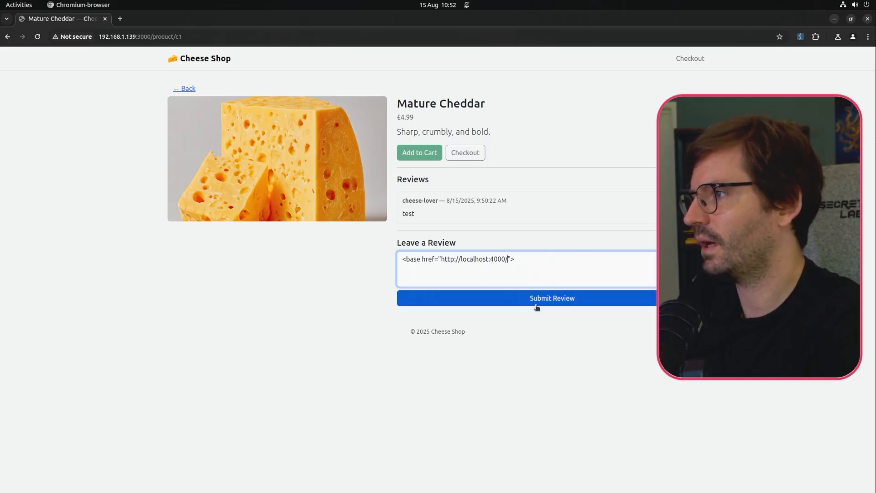
click(551, 297)
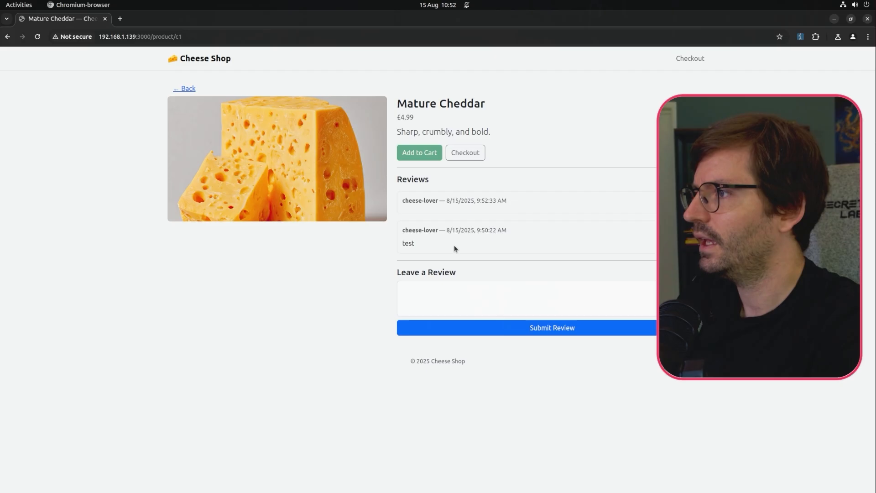
mouse_move(237, 285)
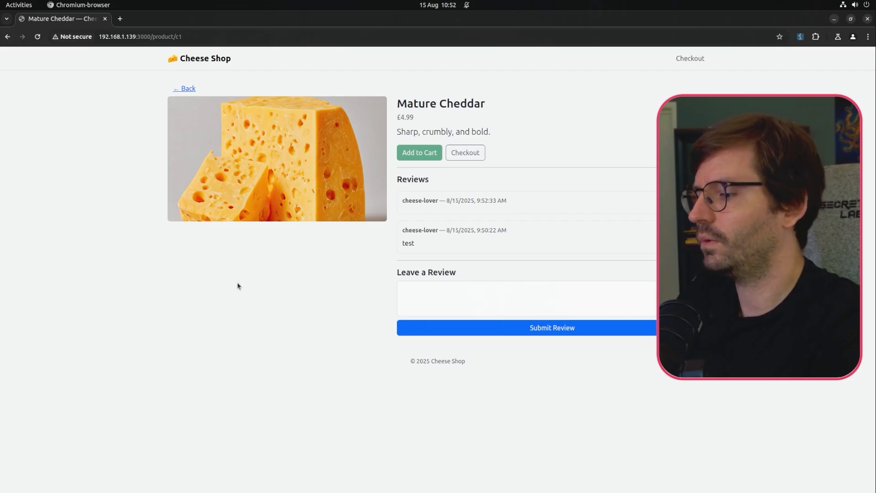
Step: Bring up developer tools and reload the Mature Cheddar page back to no reviews
key(F12)
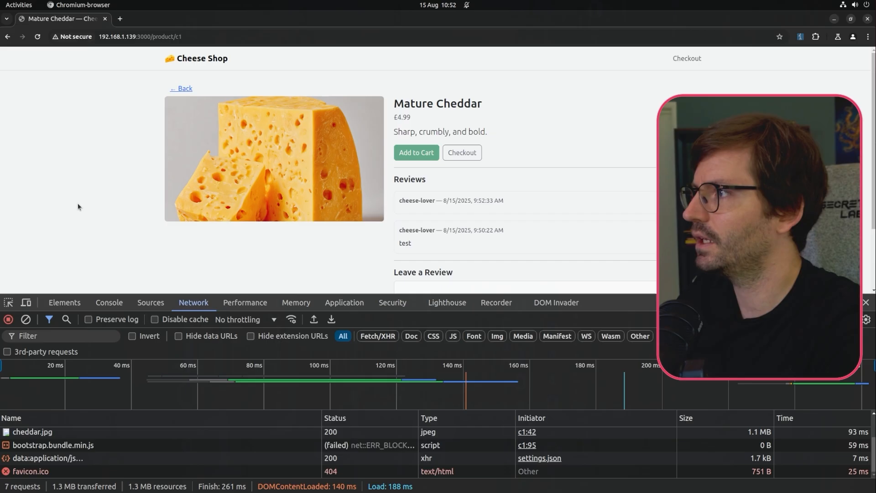
click(865, 302)
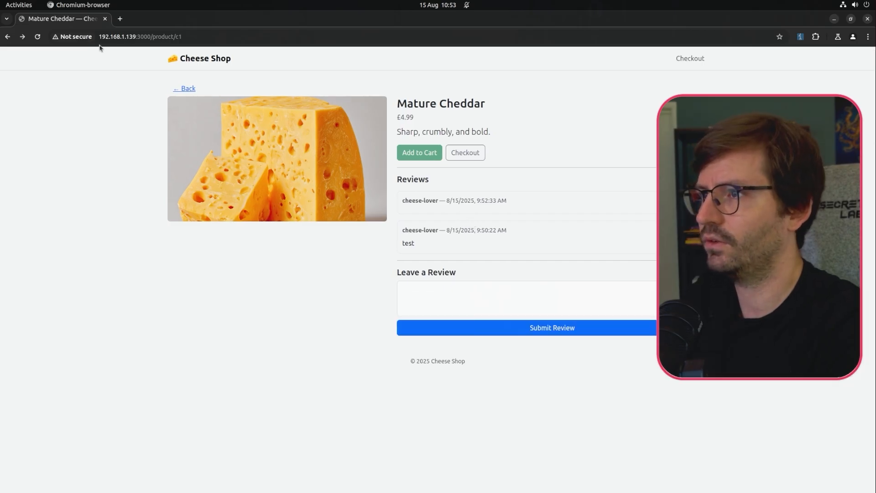
click(140, 36)
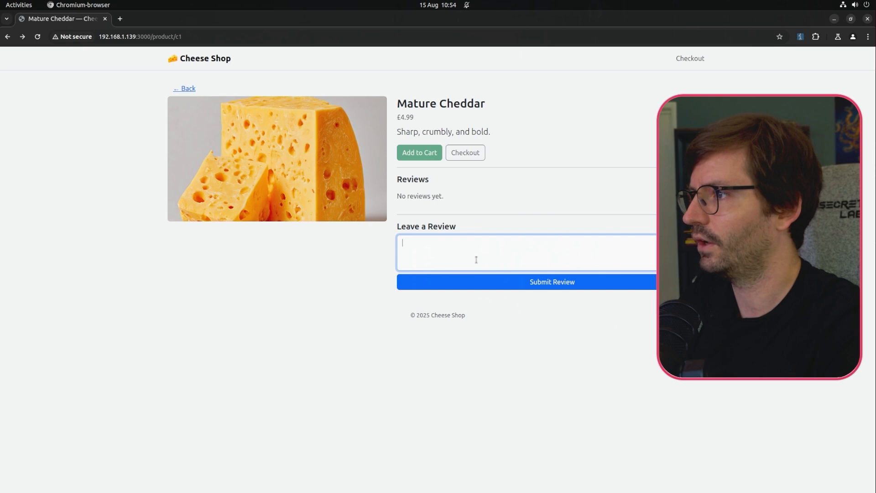
text(<)
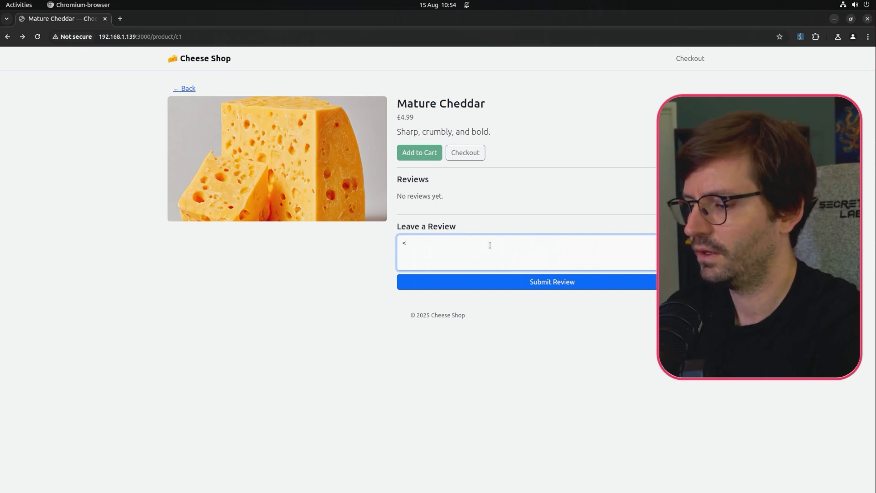
text(base href=")
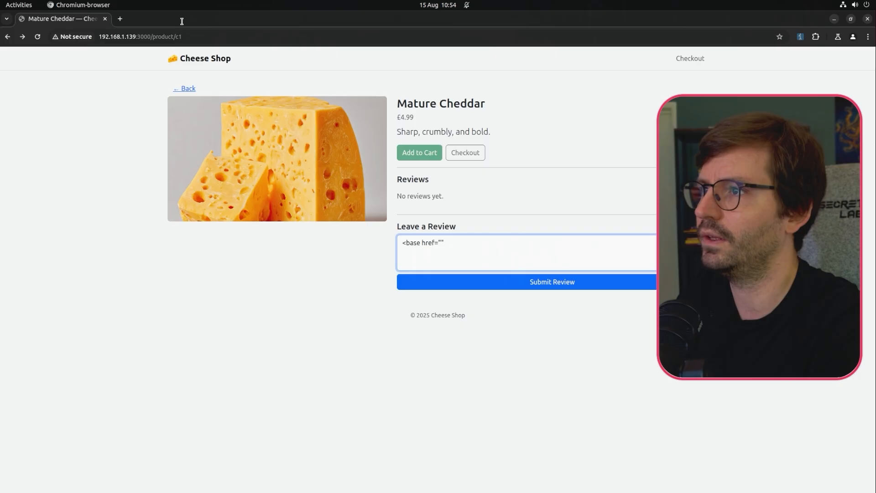
click(140, 37)
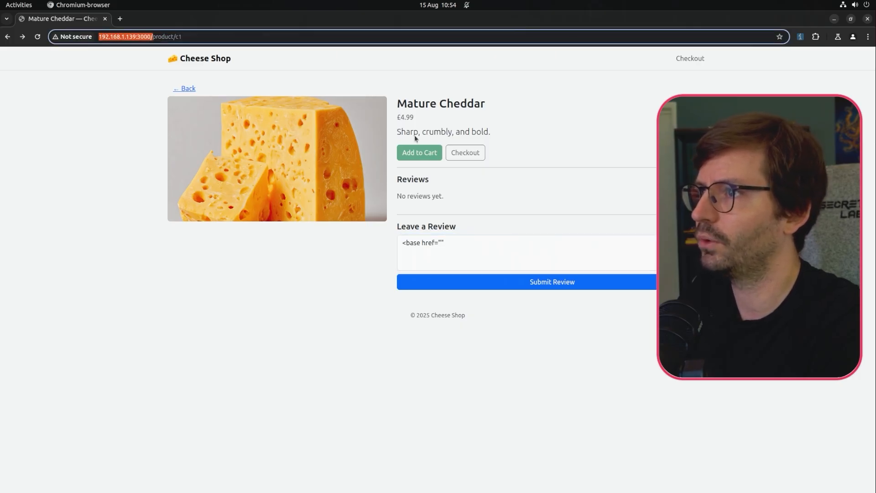
text(http://192.168.1.139:3000/)
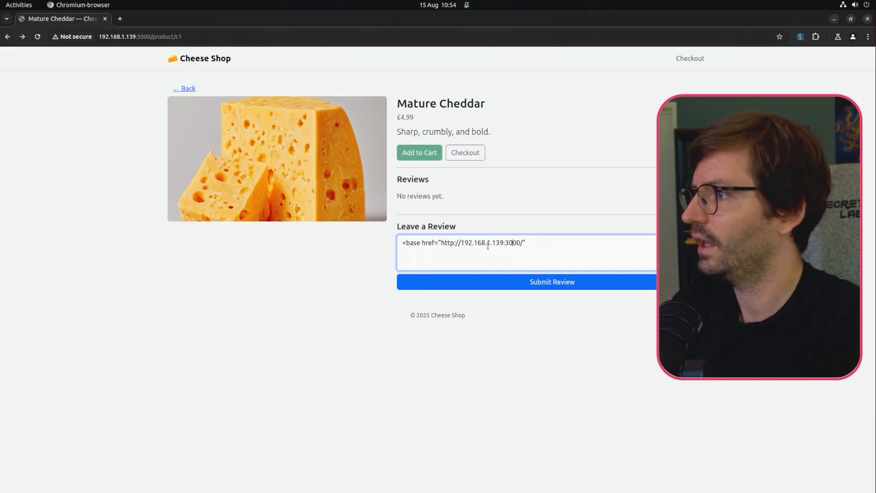
text(4000)
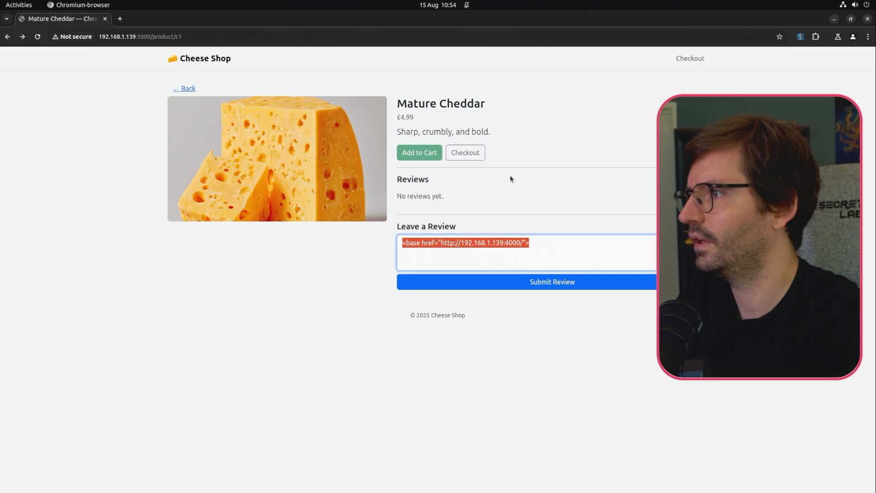
click(551, 283)
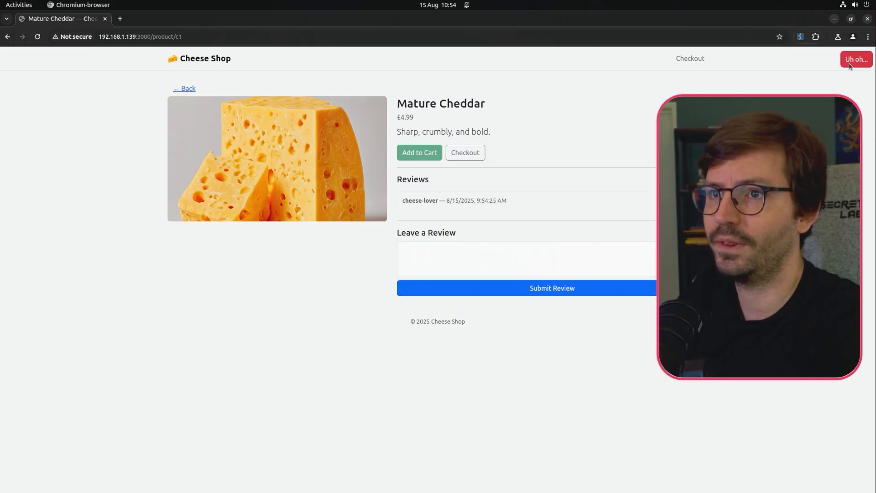
mouse_move(390, 280)
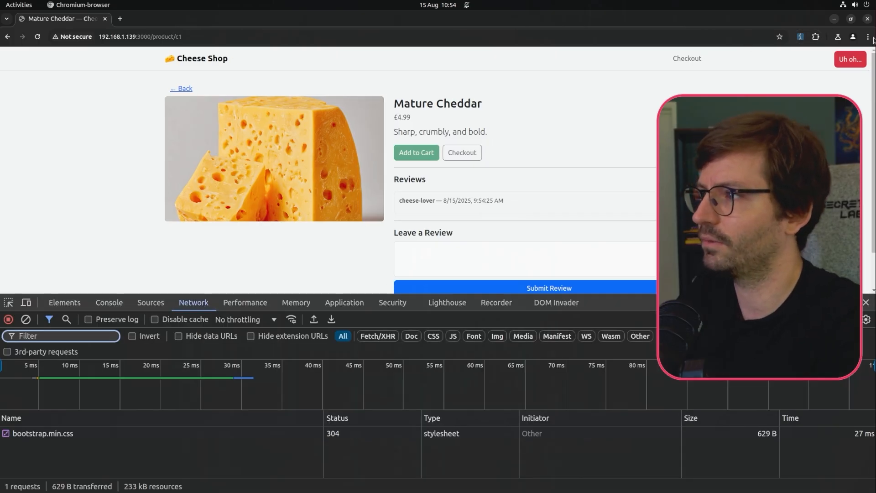
Step: Check the Console, then confirm bootstrap.bundle.min.js now requests from port 4000 in Network
click(109, 302)
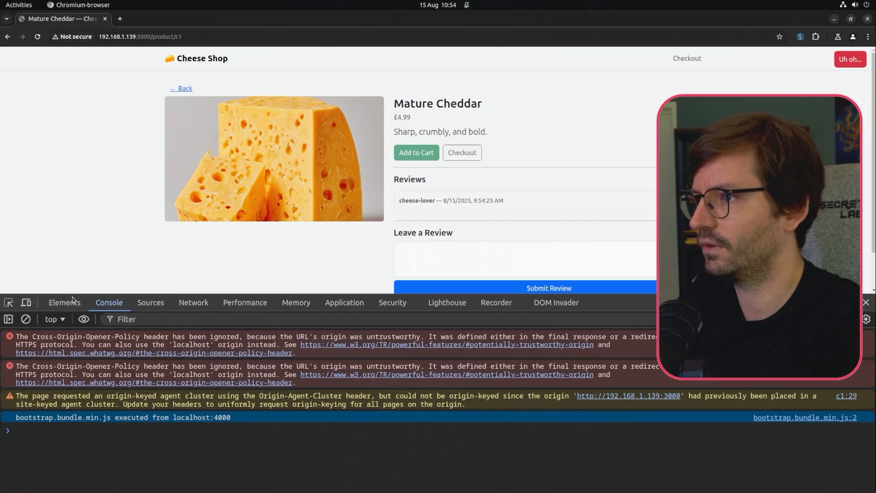
click(193, 302)
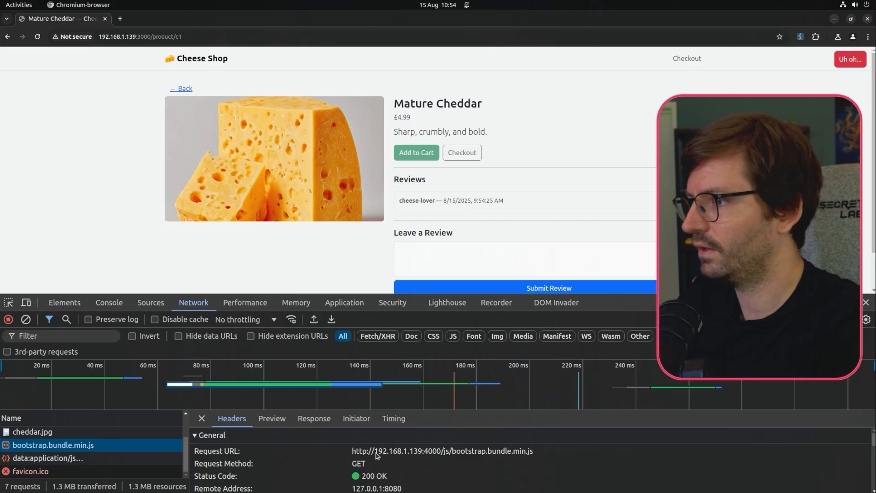
double_click(431, 451)
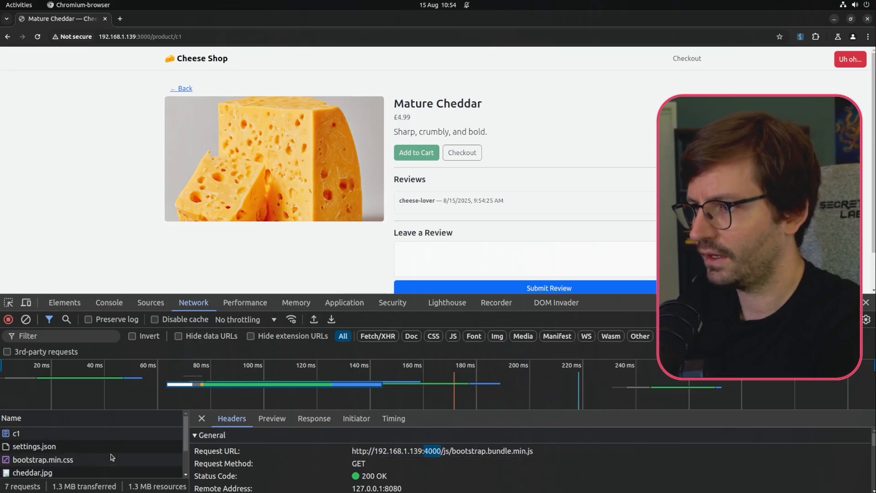
Step: Confirm bootstrap.min.css still requests from port 3000 and return to the Console
click(43, 459)
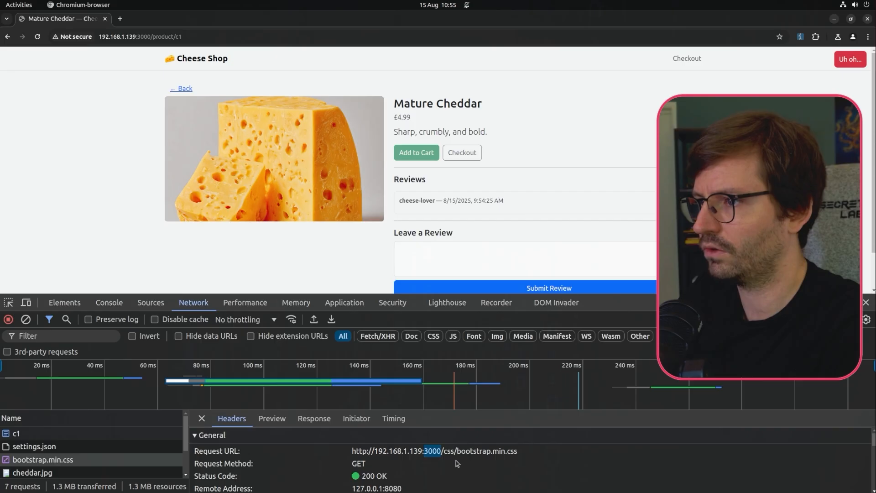
key(alt+Tab)
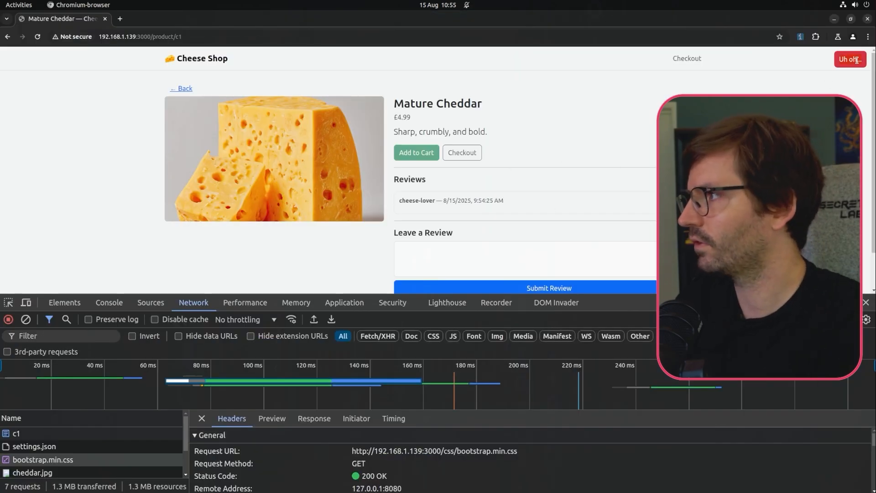
click(109, 302)
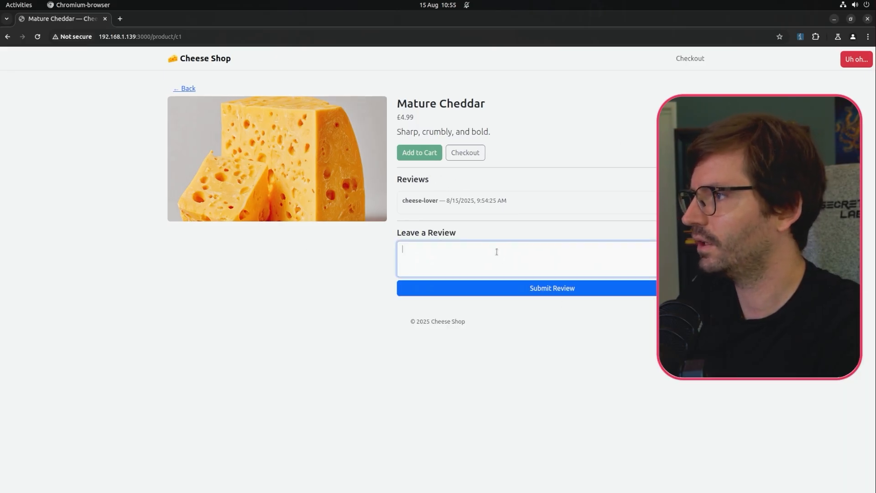
Step: Post 'i really need more cheese, please implement same day delivery' and land on the port-4000 thank-you page
text(i)
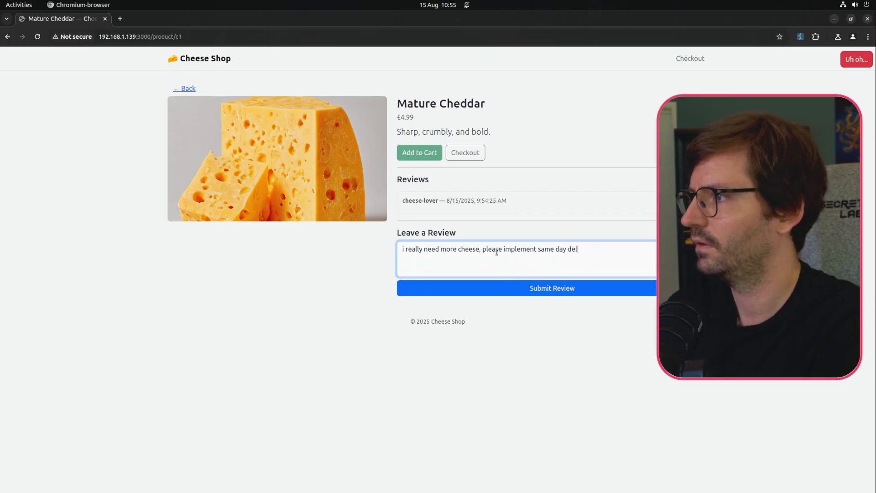
click(526, 288)
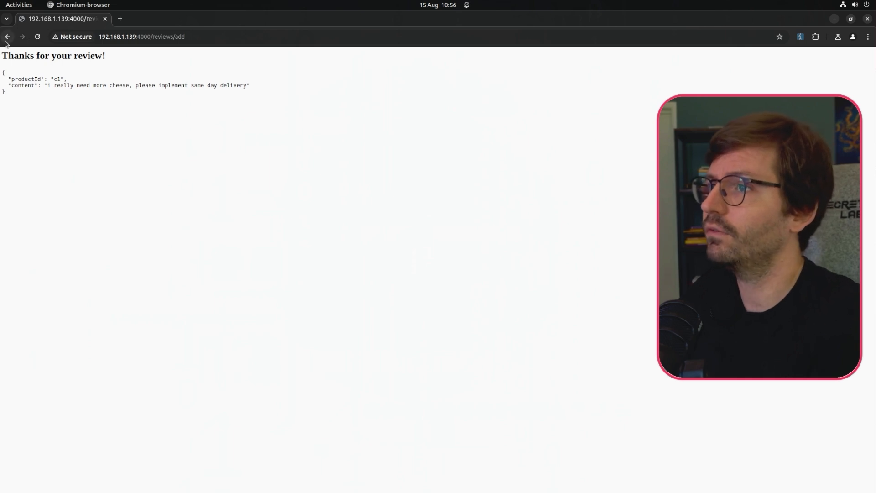
Step: Back on the Mature Cheddar page, post <h1>test</h1> so 'test' renders as a large heading
click(8, 36)
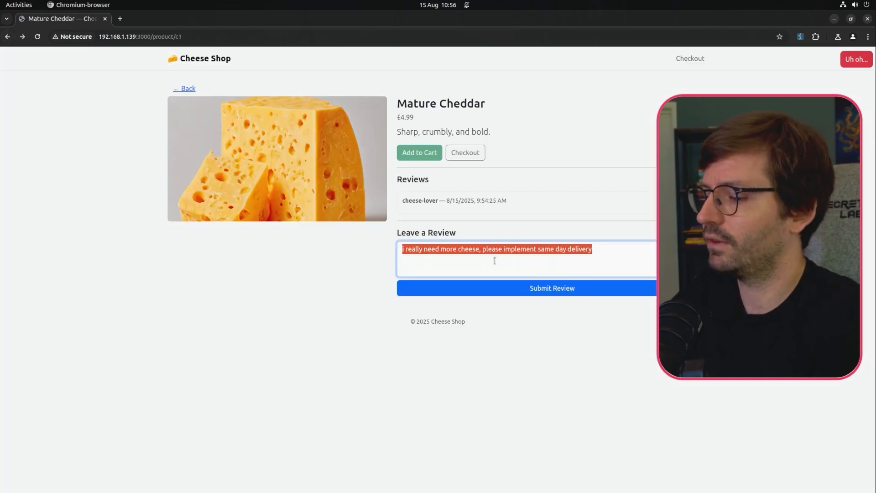
text(<h1>test<)
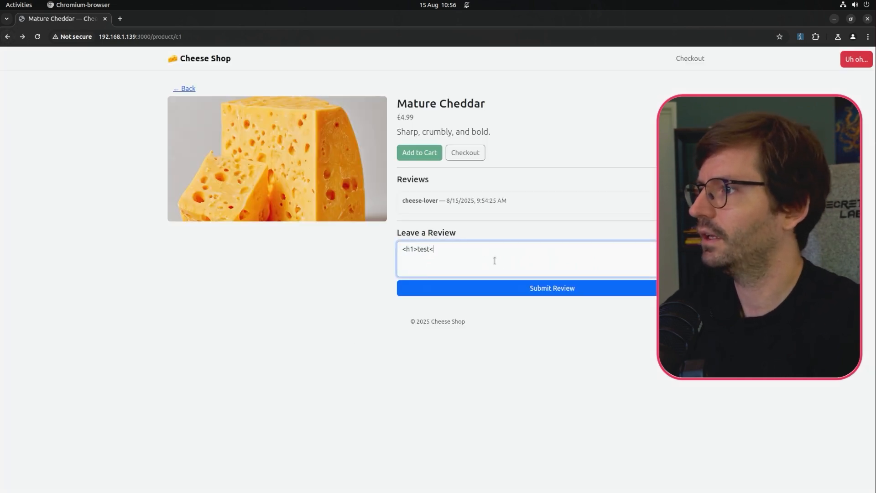
text(/h1>)
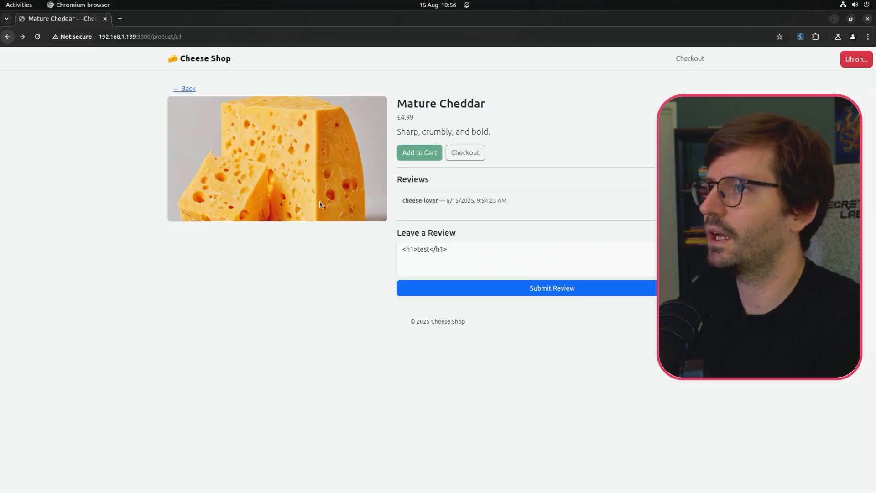
triple_click(423, 249)
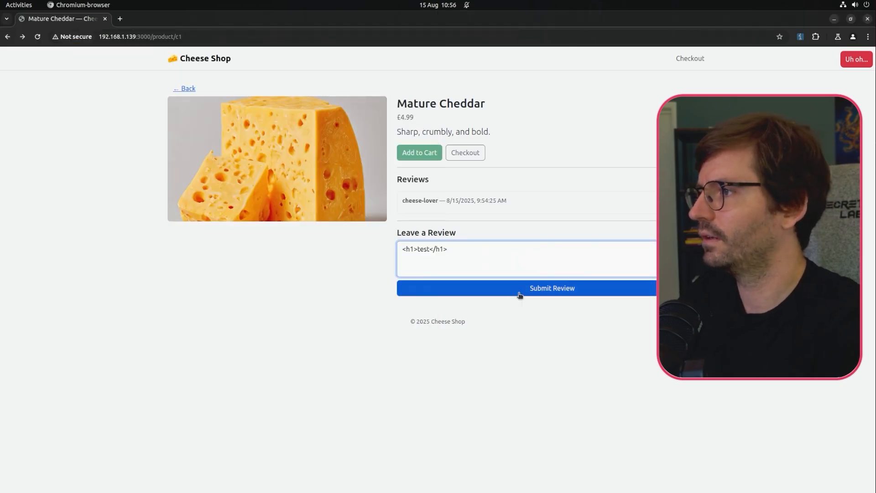
click(551, 288)
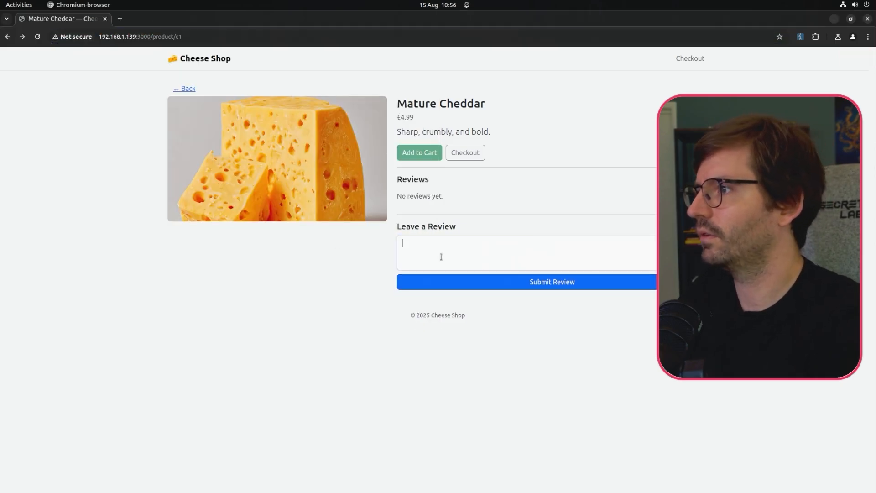
click(551, 282)
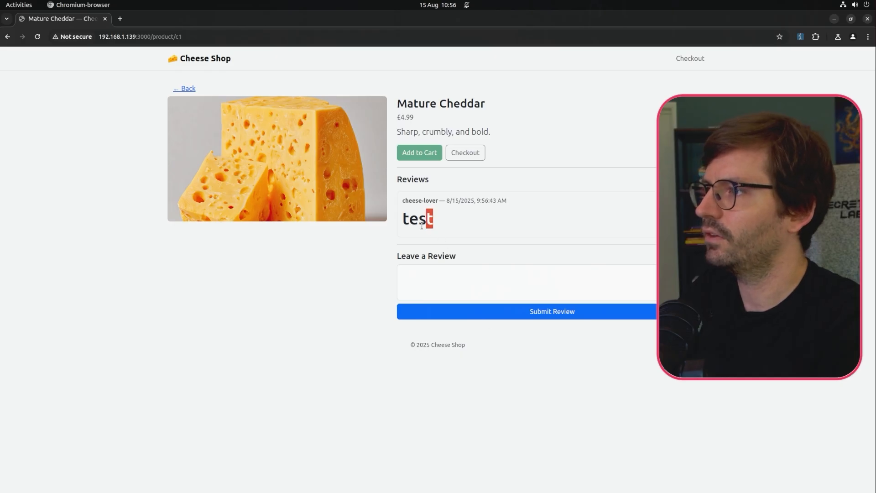